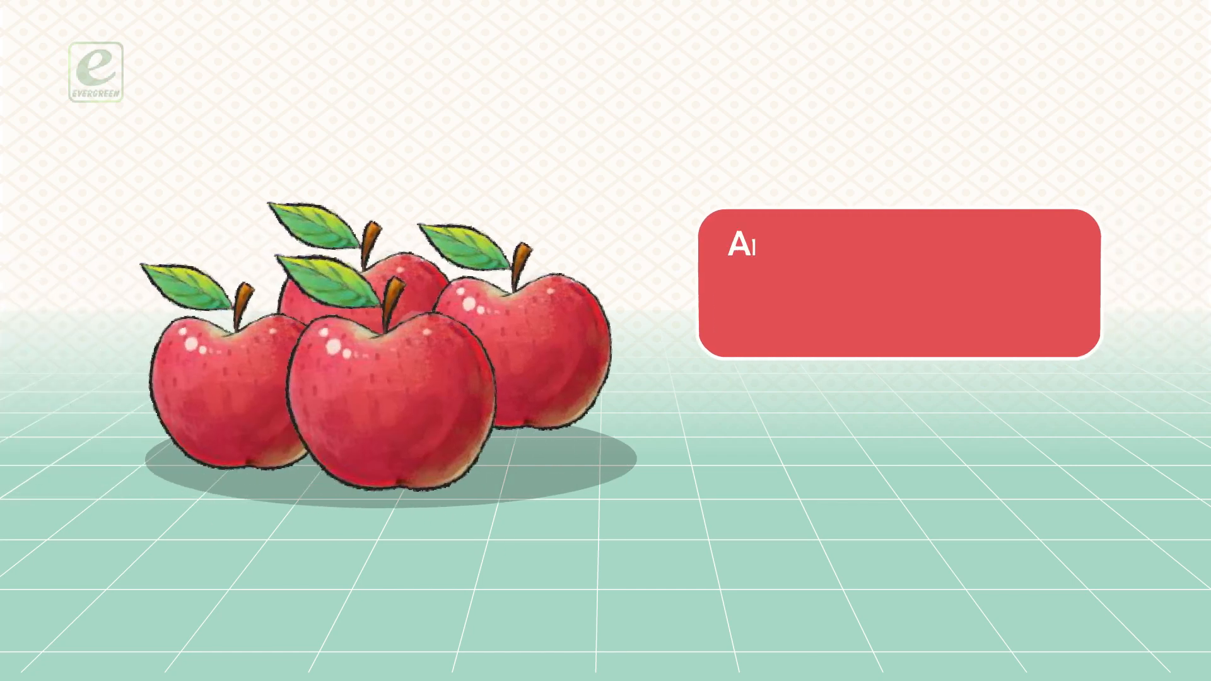
{"action": "type", "text": "Are these plums ? No,"}
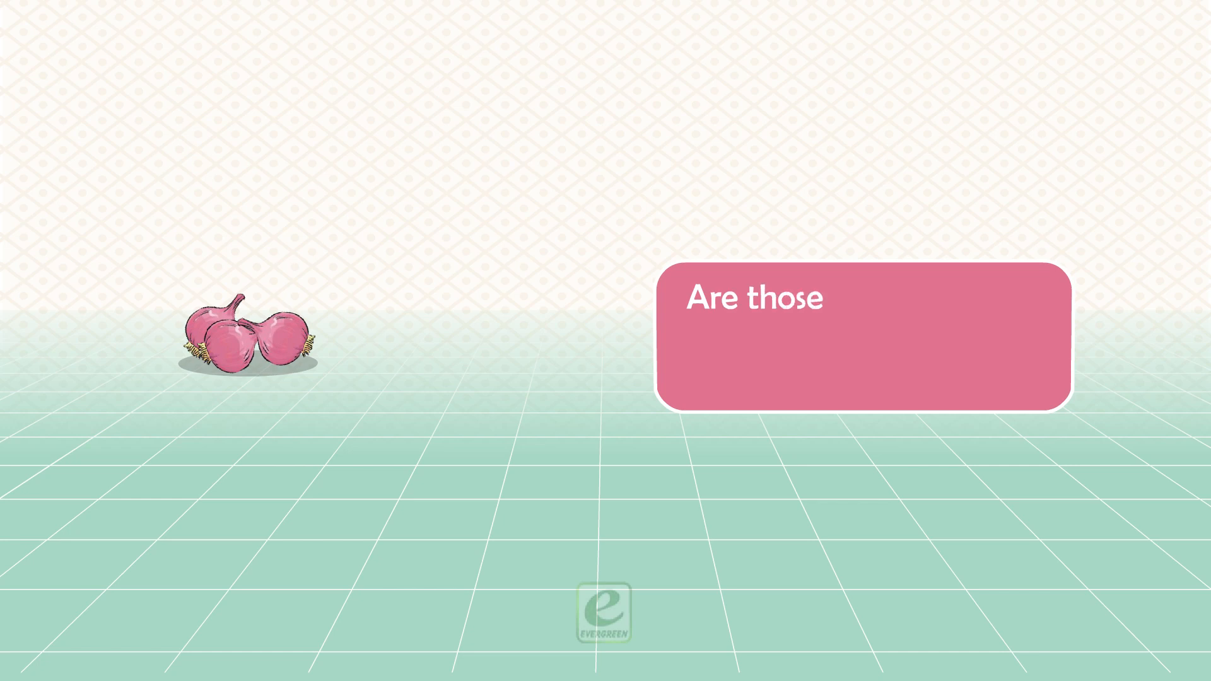
{"action": "type", "text": "carrots ? No,"}
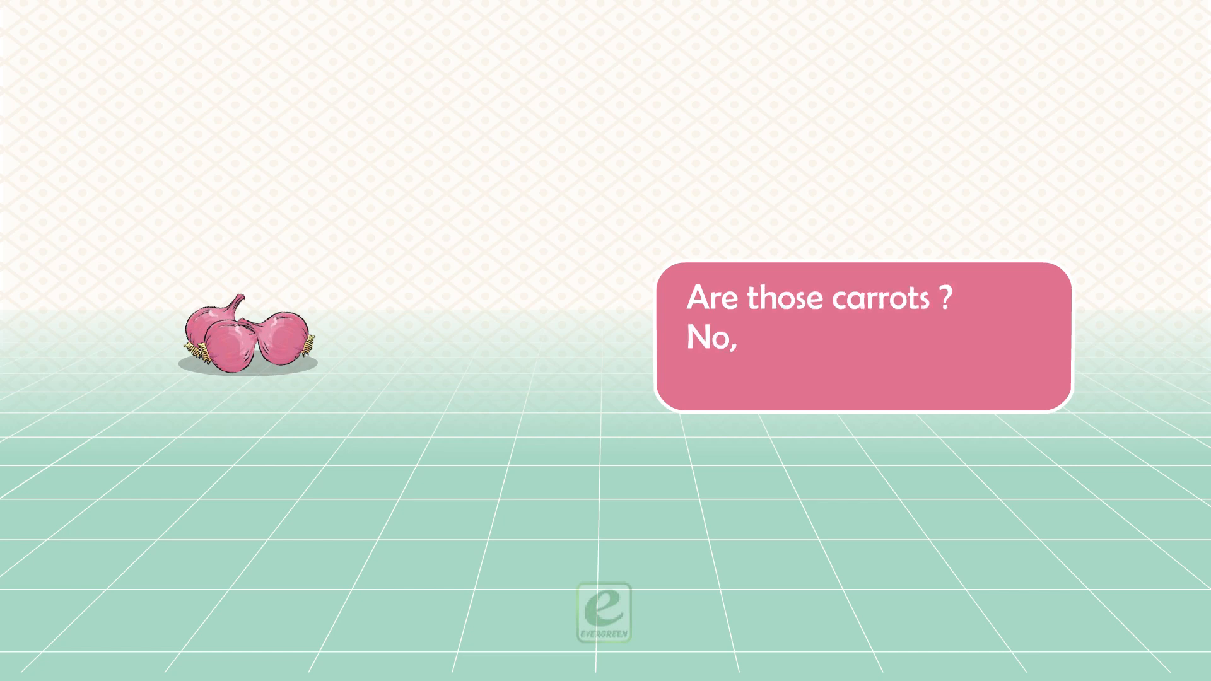